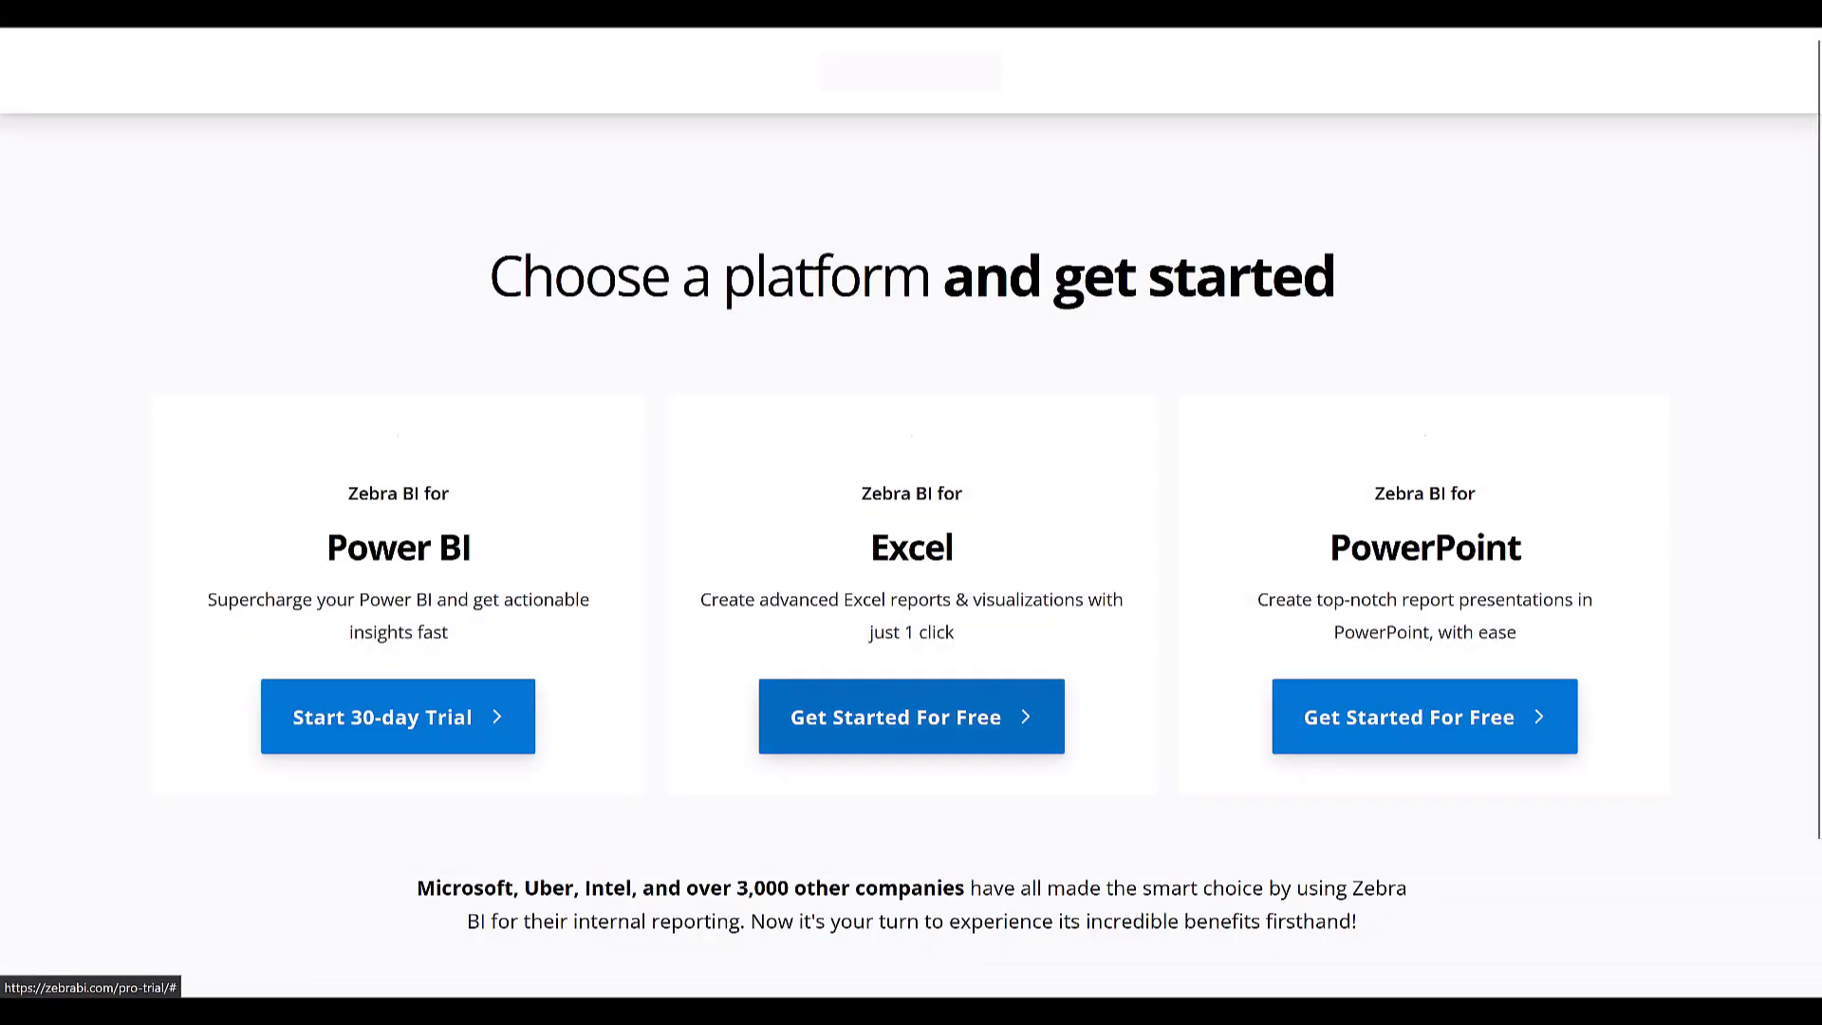
Step: Start the free 30-day Zebra BI for Power BI PRO trial signup
left_click(399, 715)
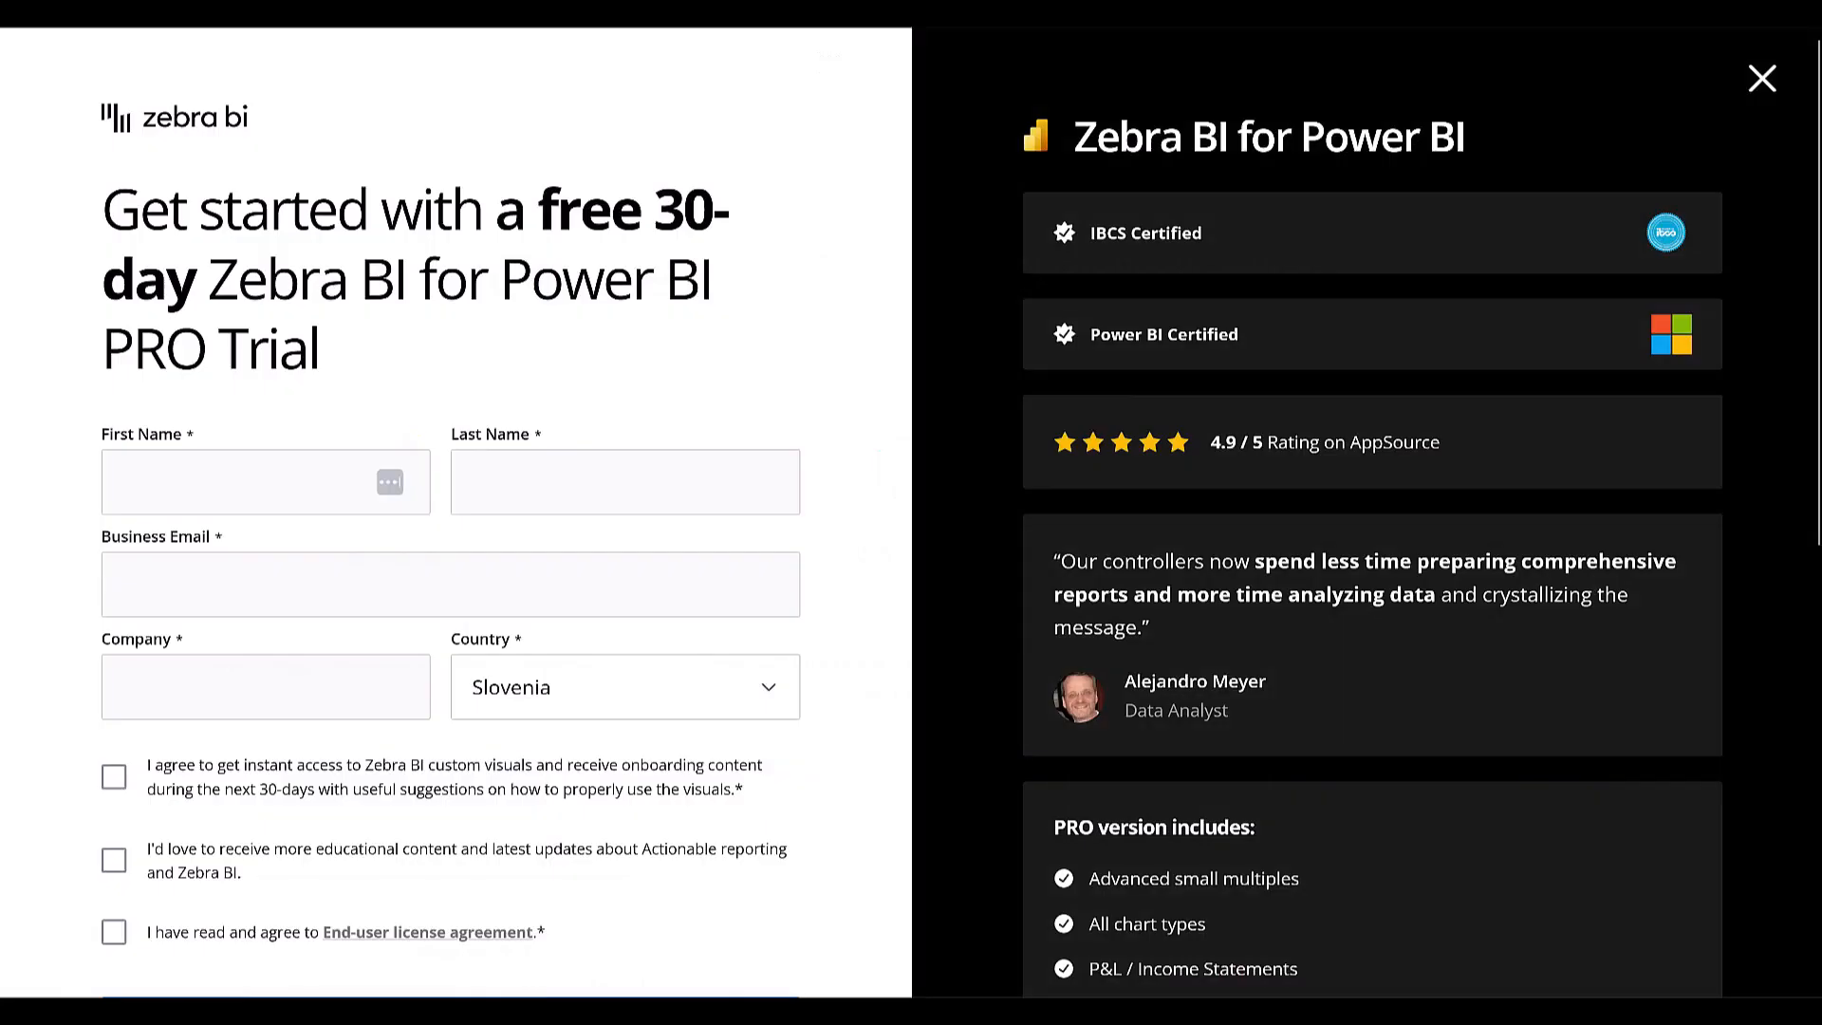